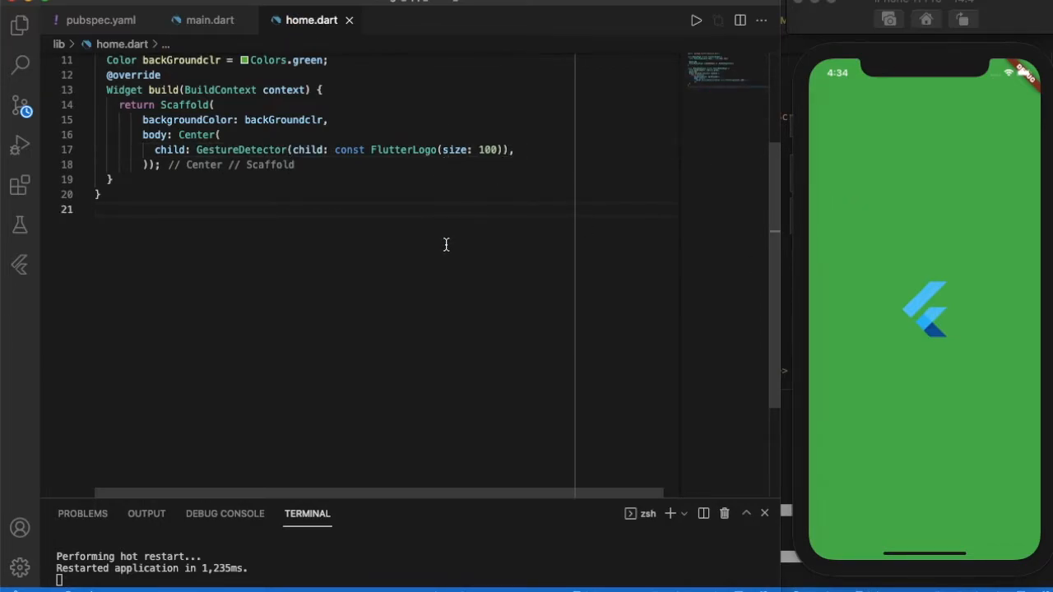
mouse_move(923, 313)
type(",")
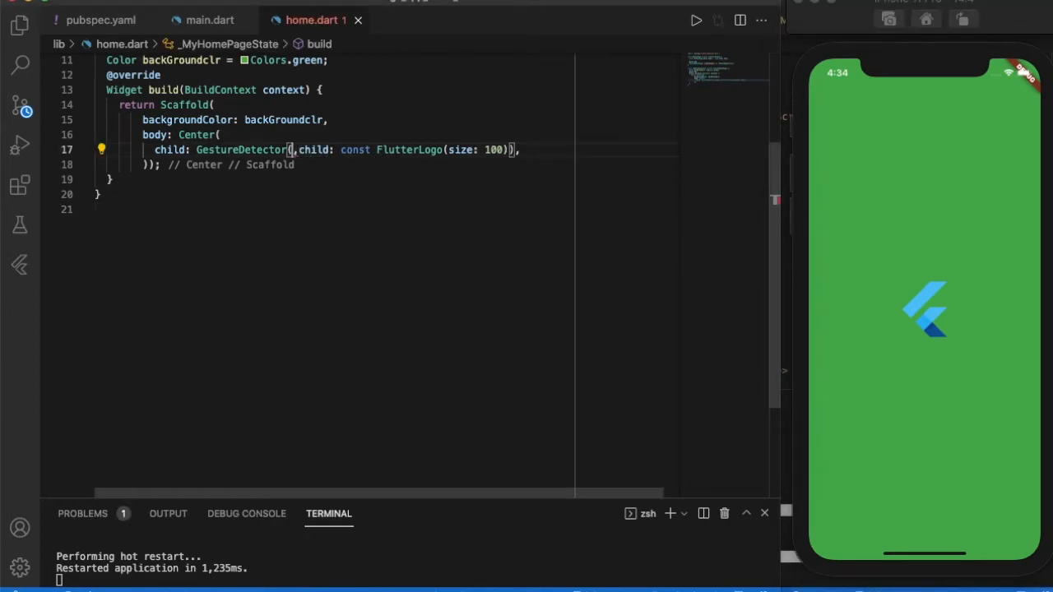
Add an onTap handler calling setState that sets backGroundclr to a Colors value
type("onTap: (){")
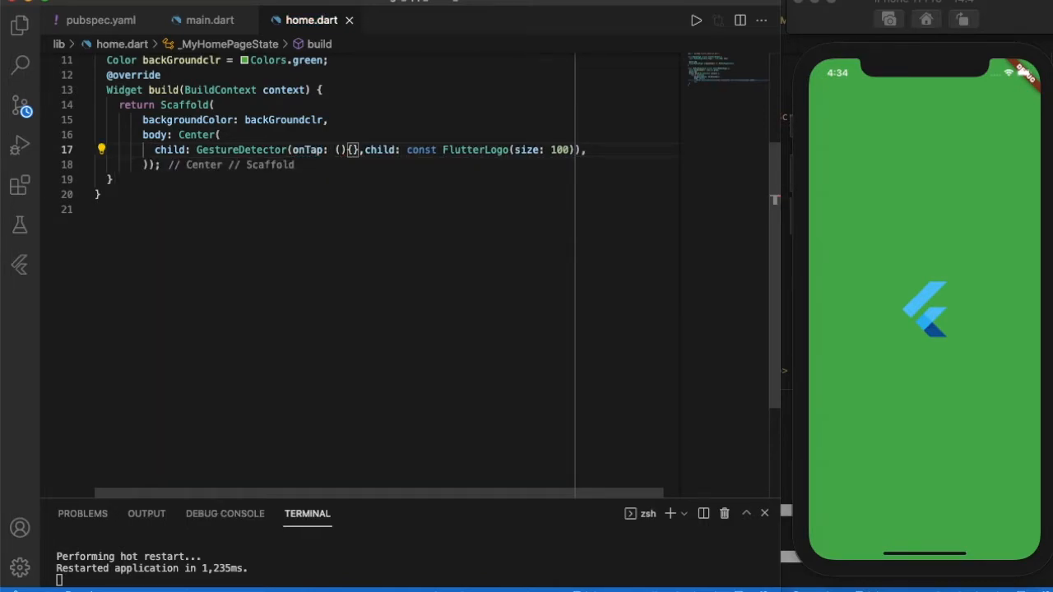
type("set")
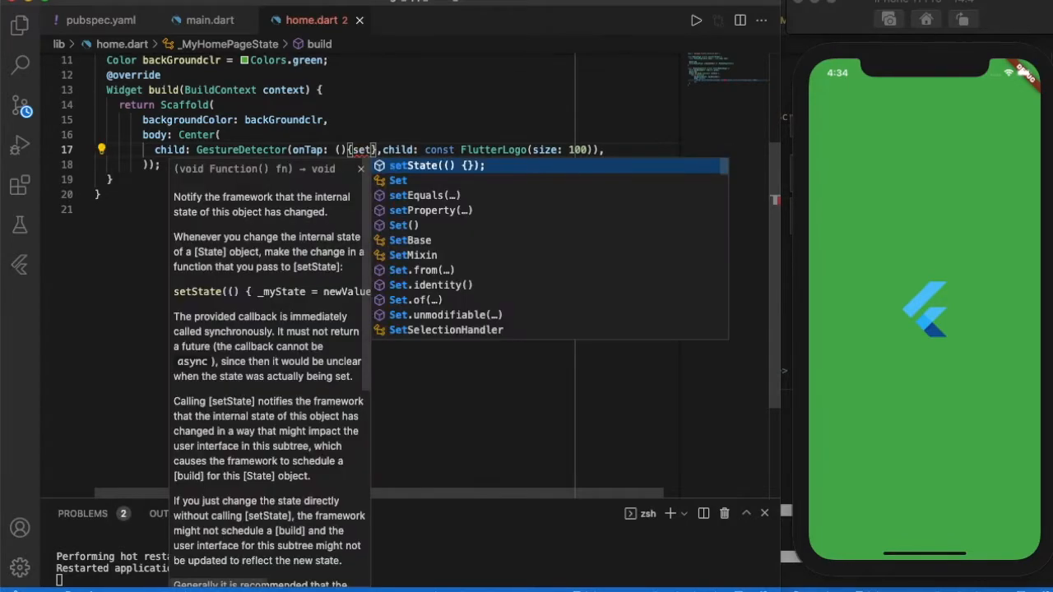
left_click(421, 165)
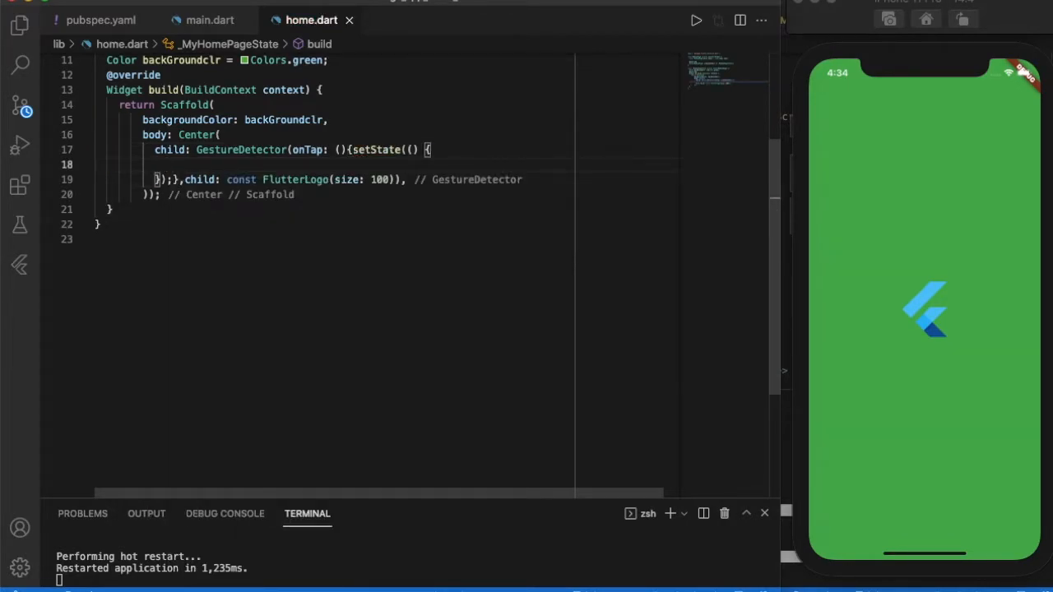
type("backGroundclr")
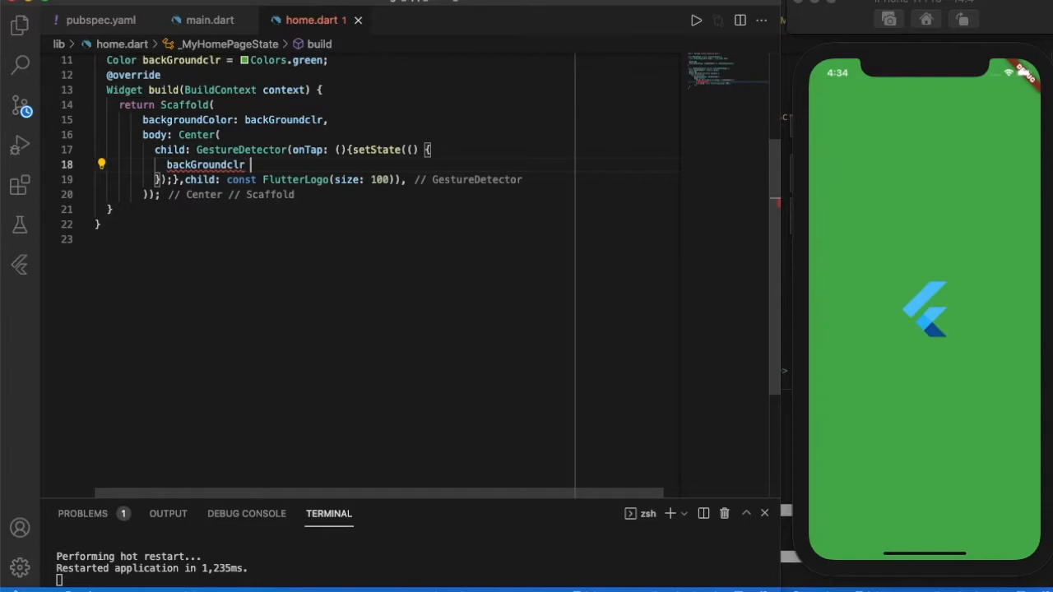
type("= Colors.amber;")
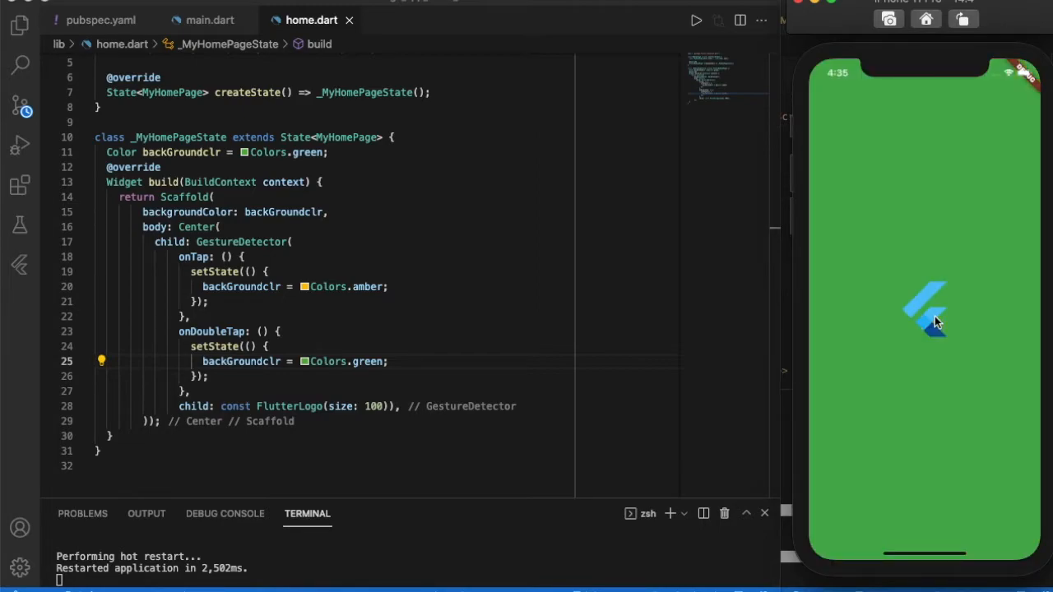
left_click(925, 321)
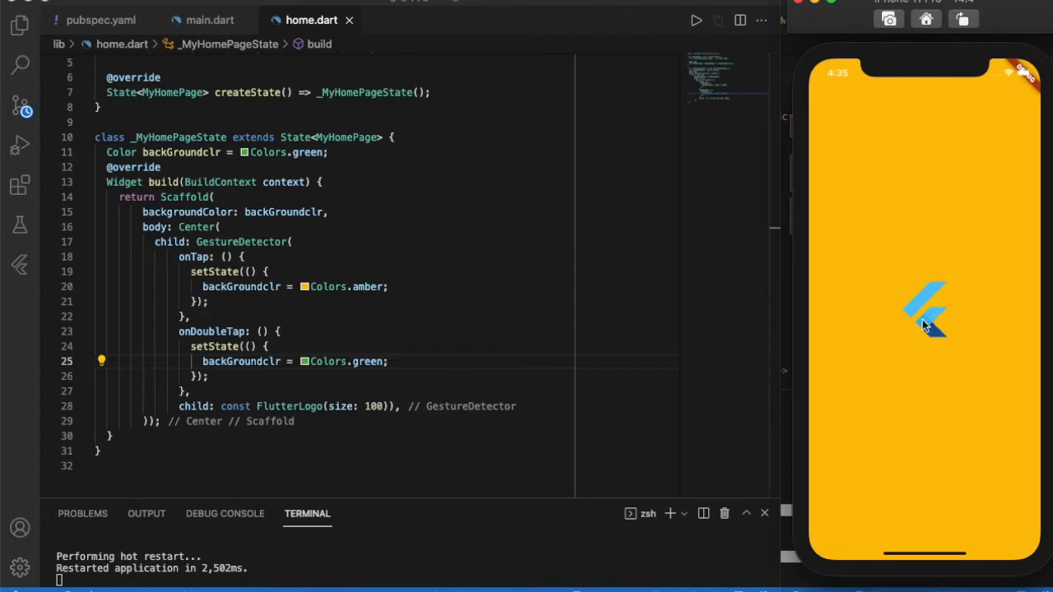
double_click(924, 321)
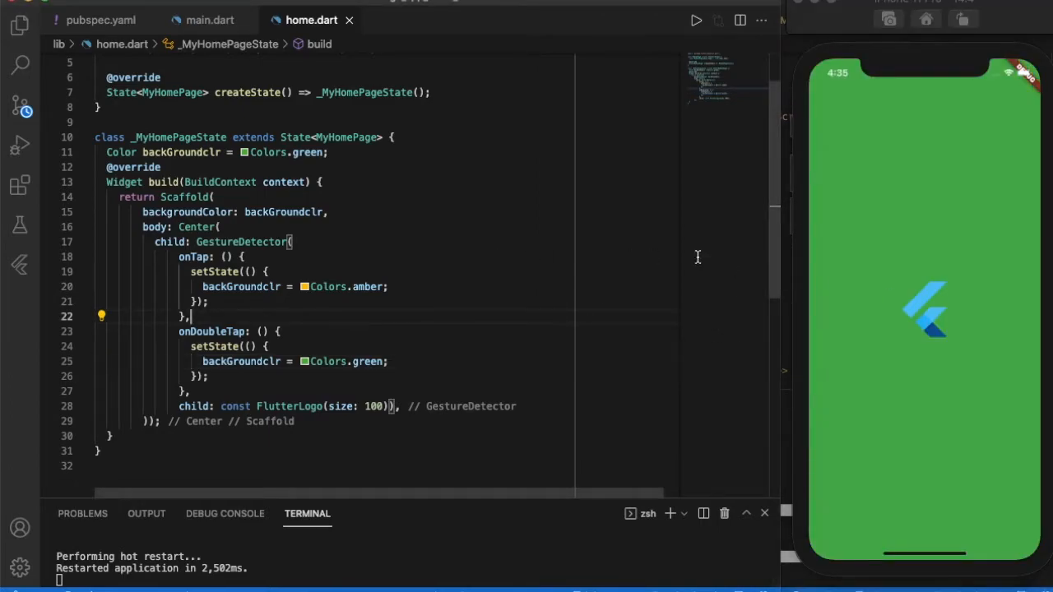
left_click(924, 310)
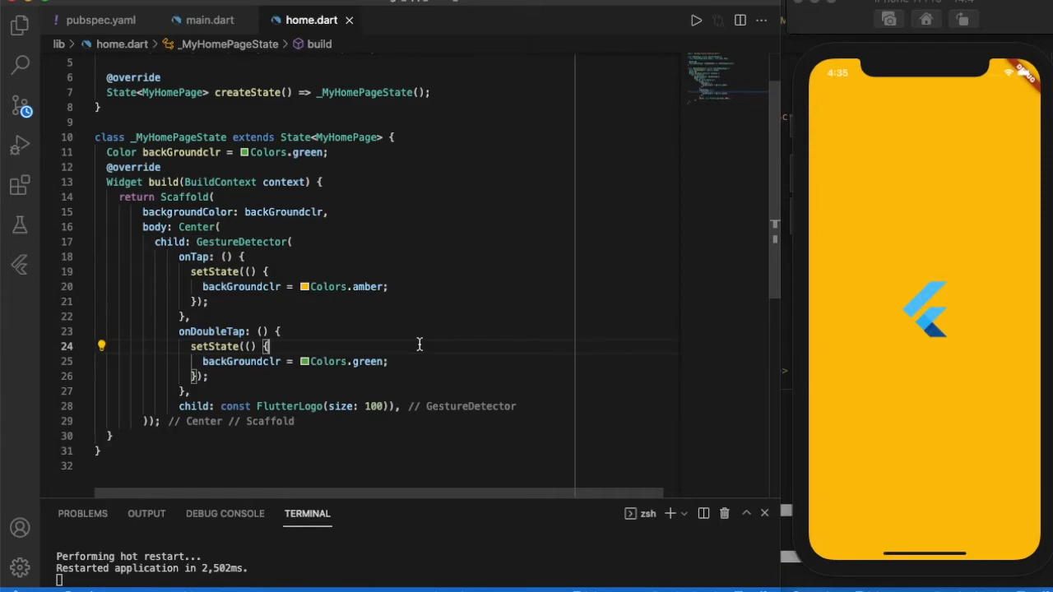
double_click(241, 242)
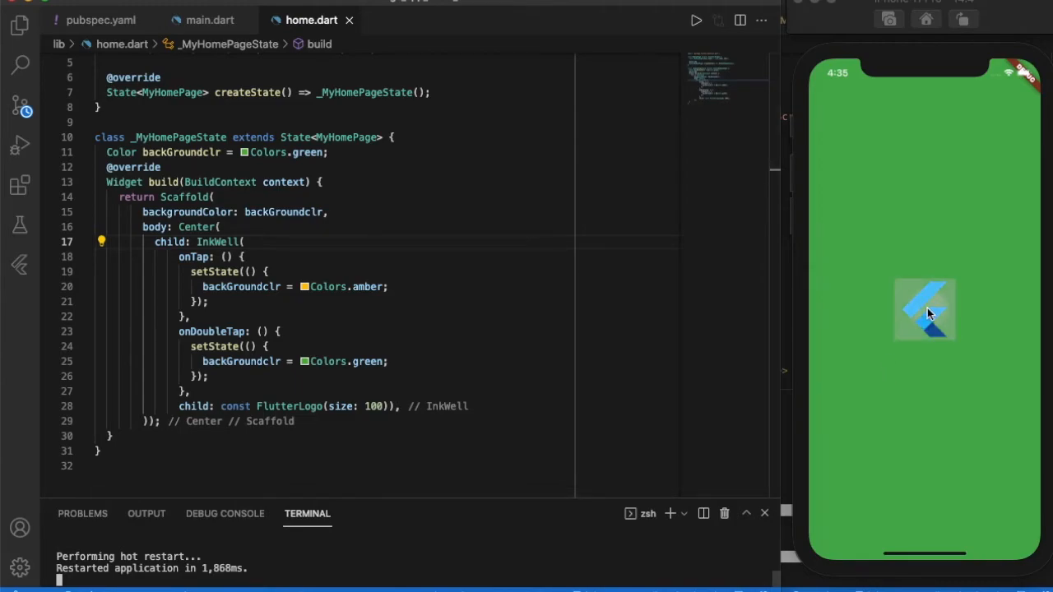
Tap the logo to check amber, then double-tap to return to green with InkWell
left_click(924, 310)
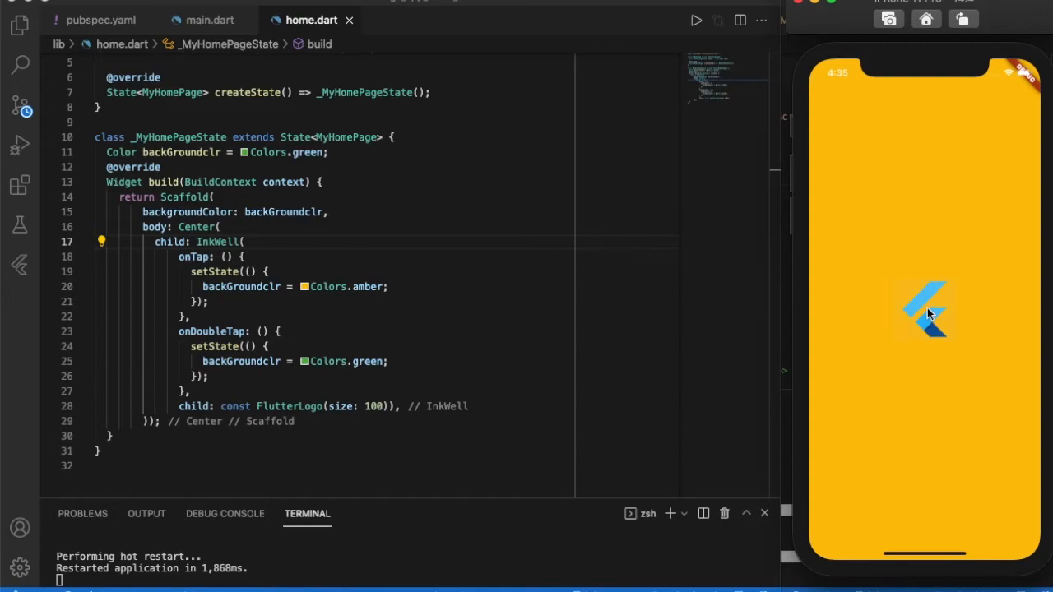
double_click(924, 311)
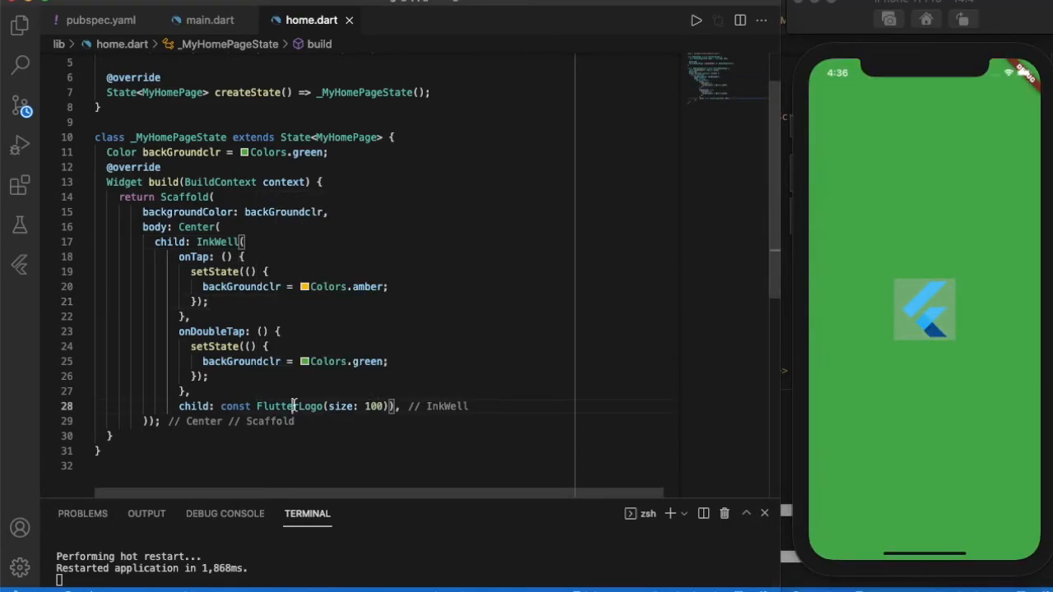
Wrap the FlutterLogo in an Ink widget of height 200 and tap the logo twice to test the ripple
left_click(102, 406)
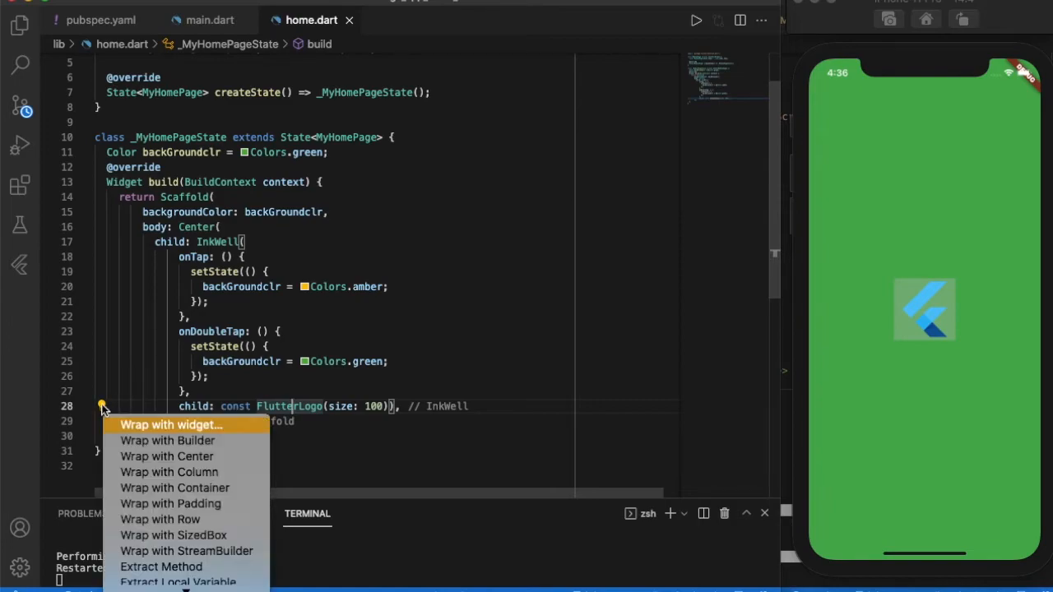
mouse_move(183, 434)
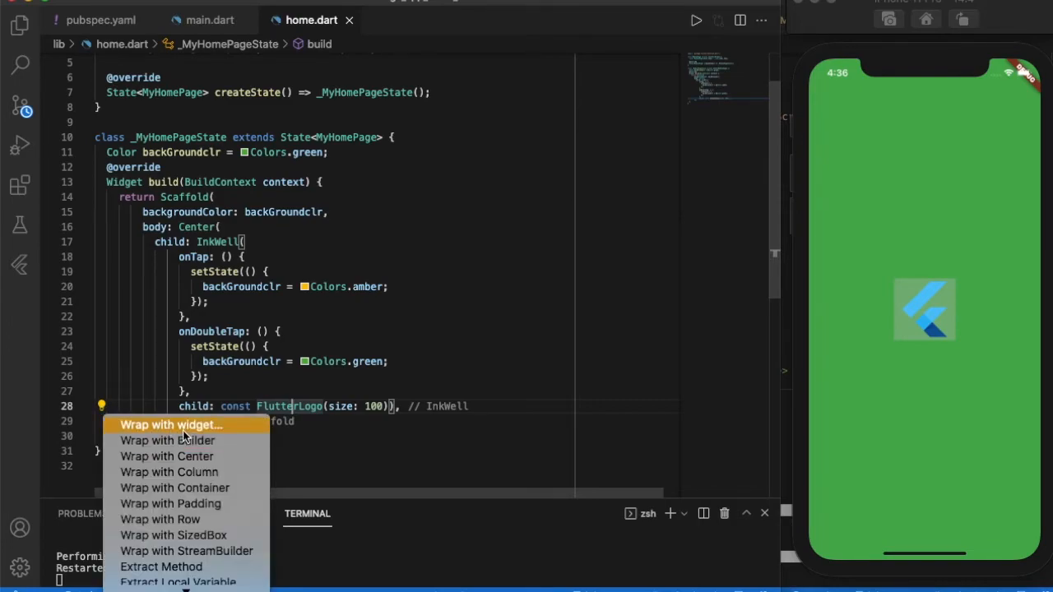
left_click(171, 424)
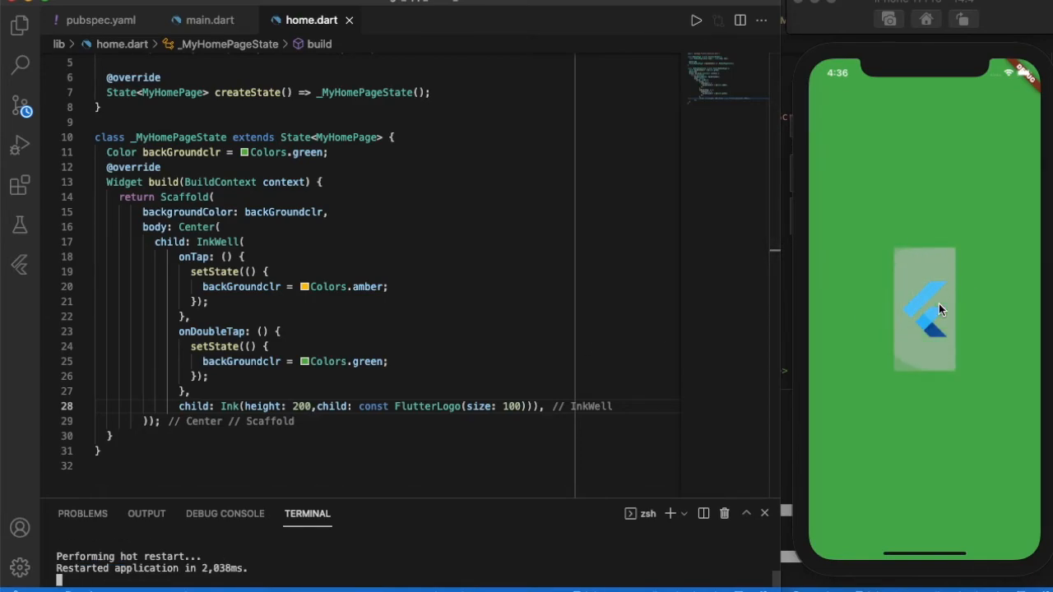
left_click(923, 308)
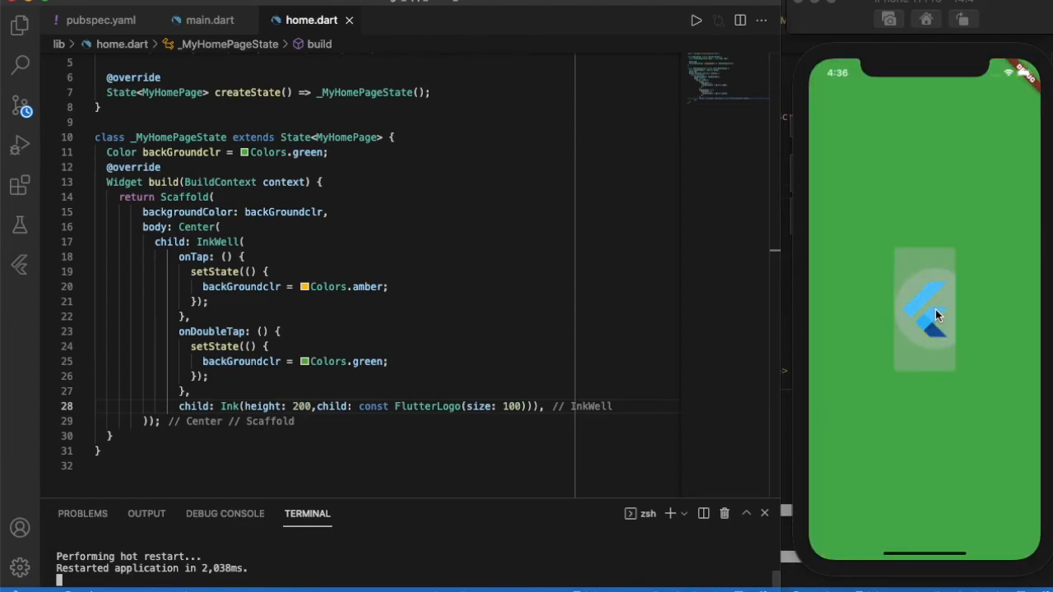
left_click(923, 308)
type(",width: ")
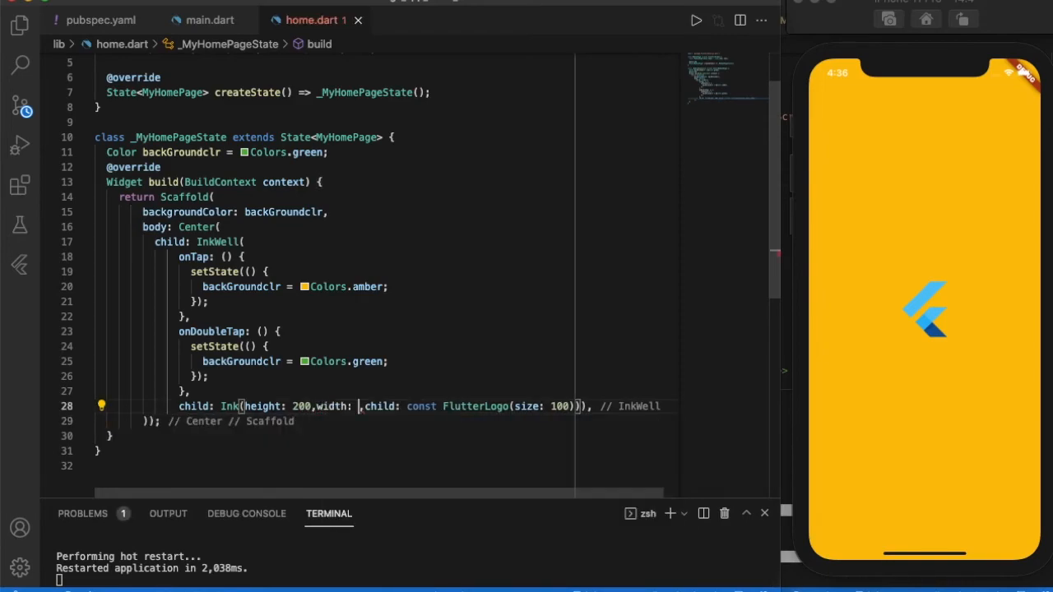
Give the Ink widget width 300 and tap the enlarged logo to turn it amber
type("300")
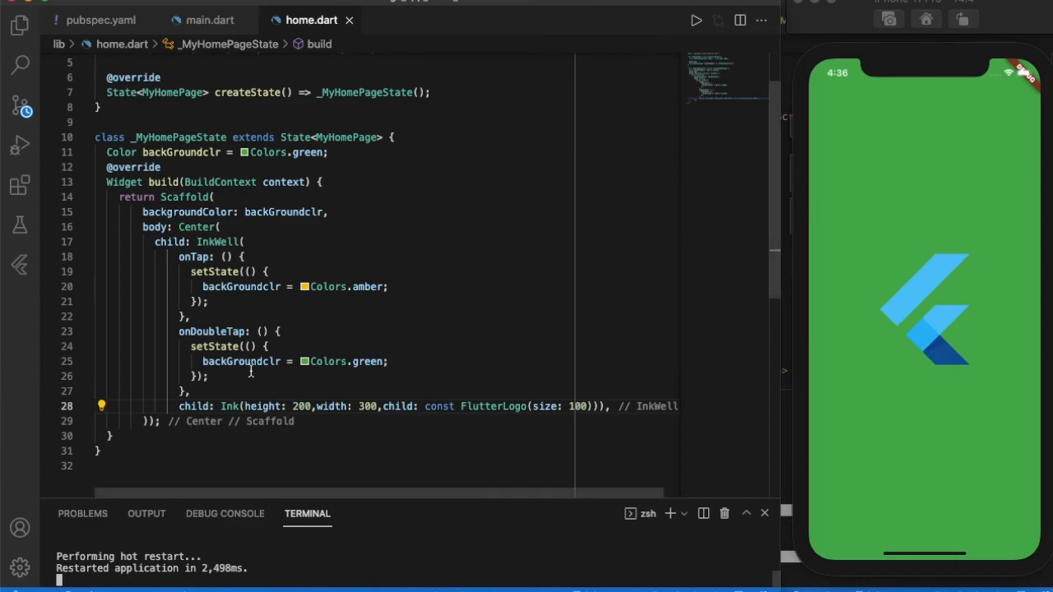
left_click(921, 303)
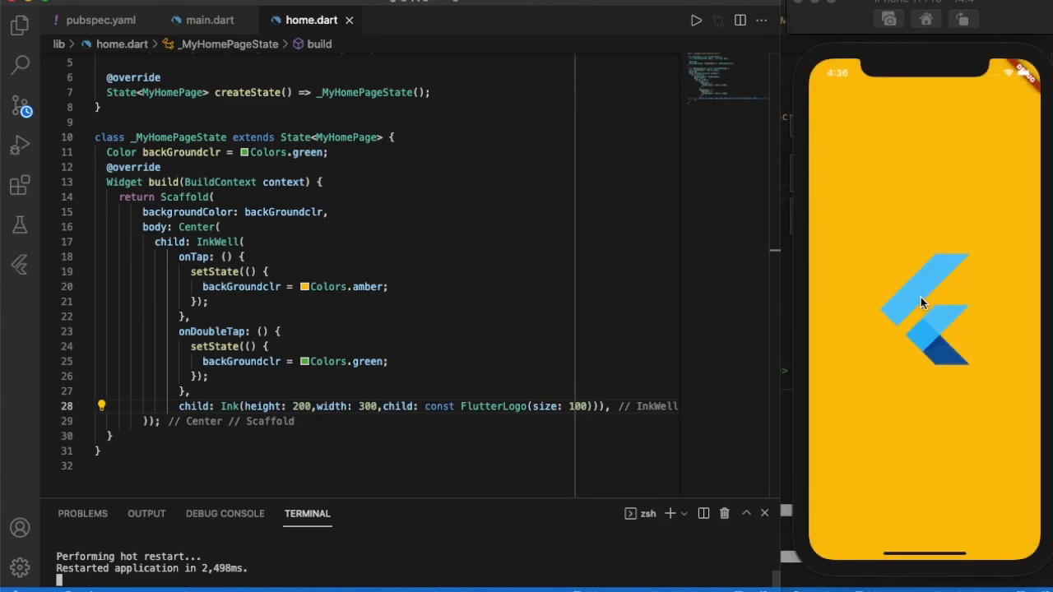